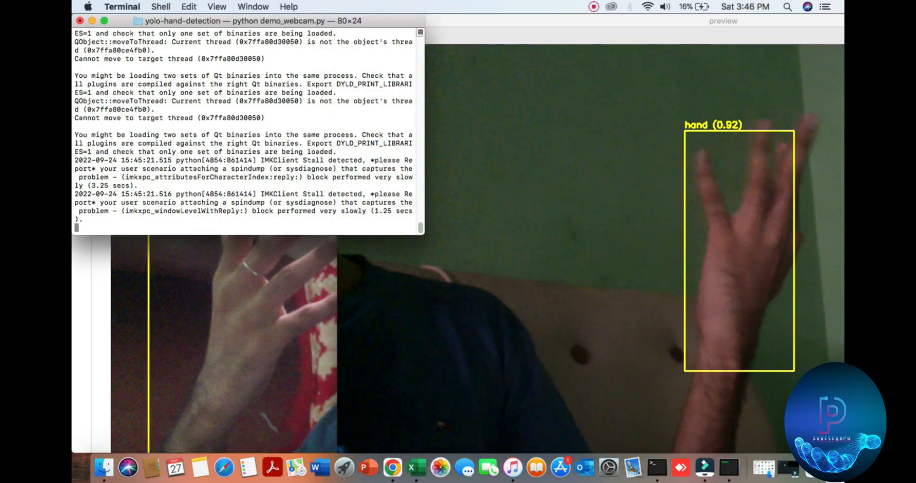
# Send Ctrl+C twice to stop the running demo_webcam.py hand-detection script
pyautogui.press('ctrl+c')
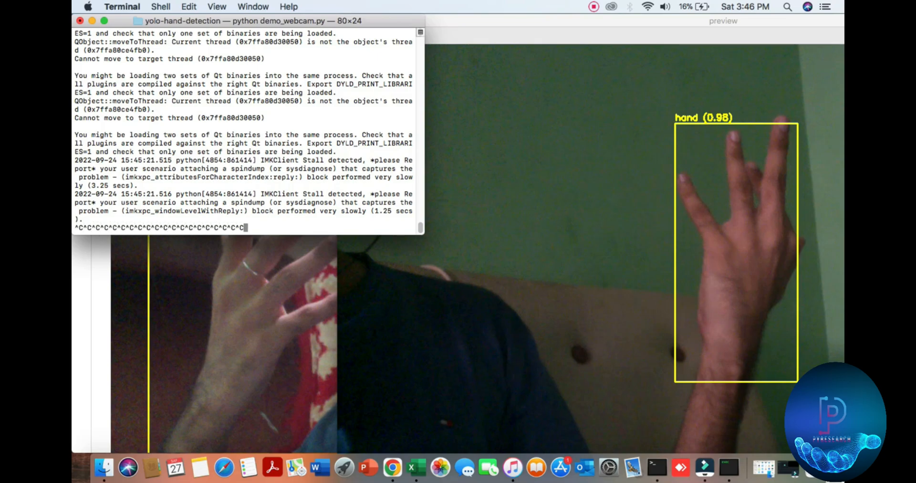
pyautogui.press('ctrl+c')
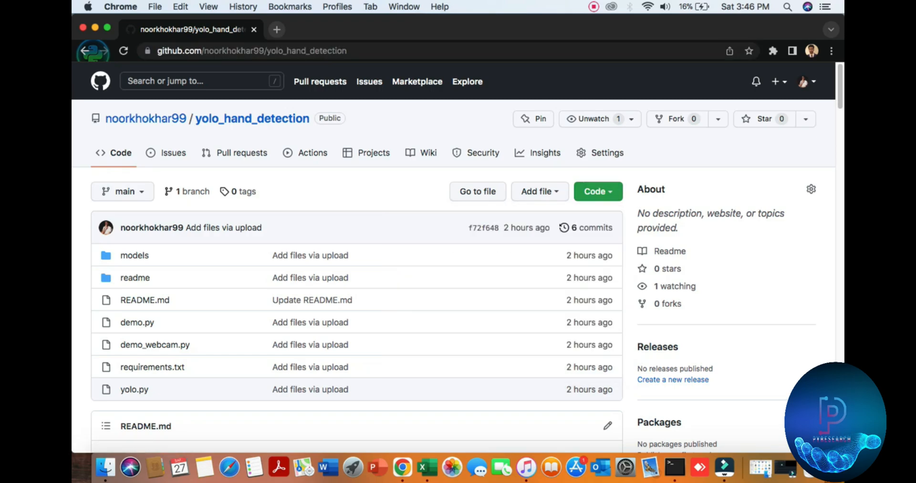
# Read down the README through training results, testing and inferencing notes to the Demo section
pyautogui.scroll(-3)
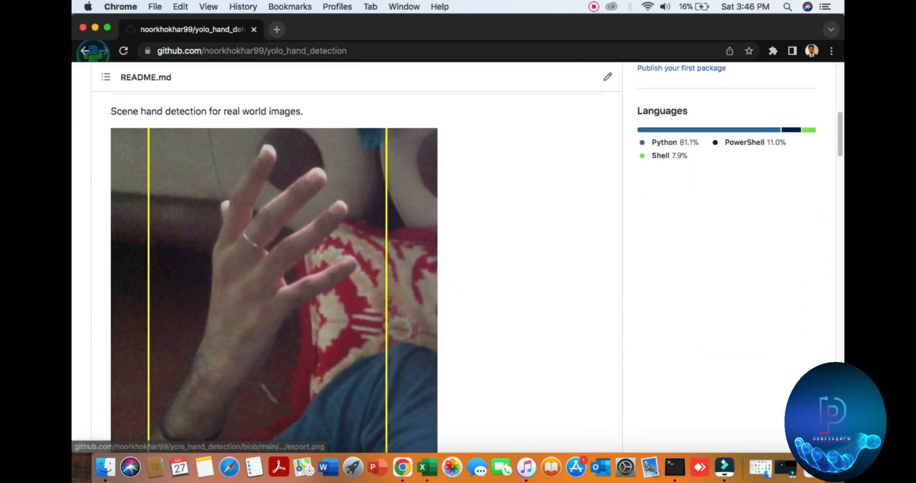
pyautogui.scroll(-3)
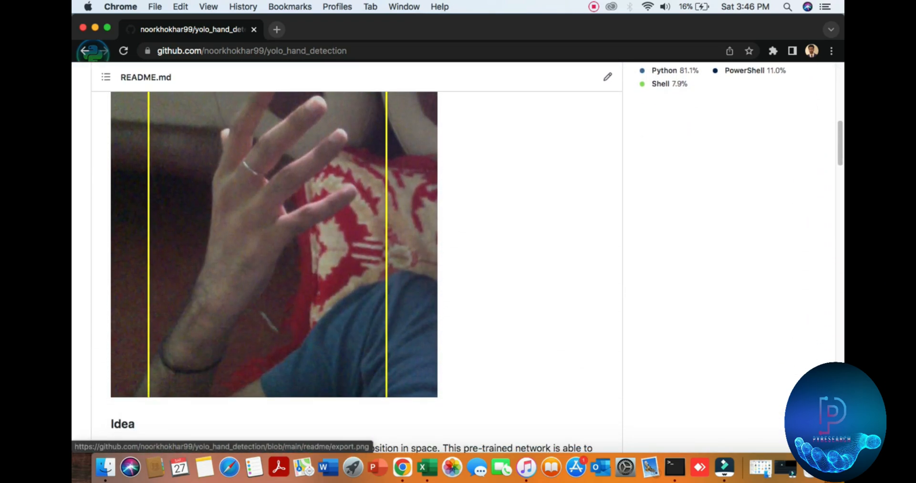
pyautogui.scroll(-3)
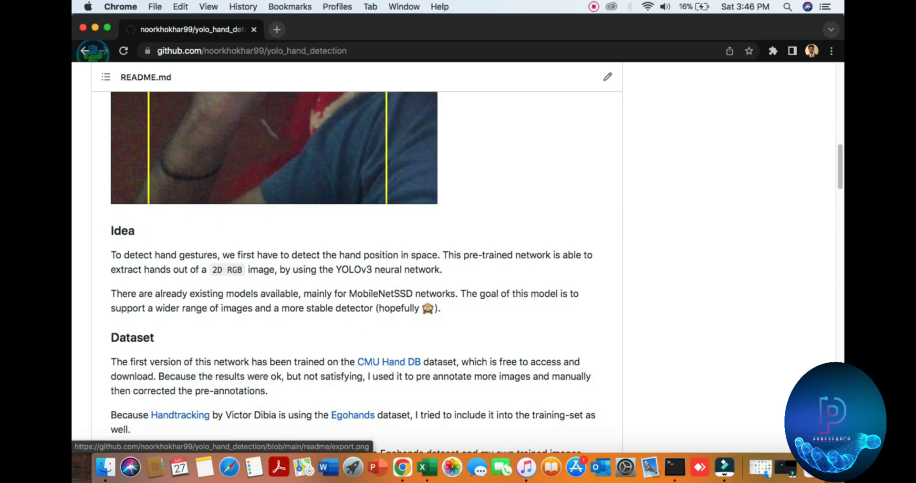
pyautogui.doubleClick(354, 269)
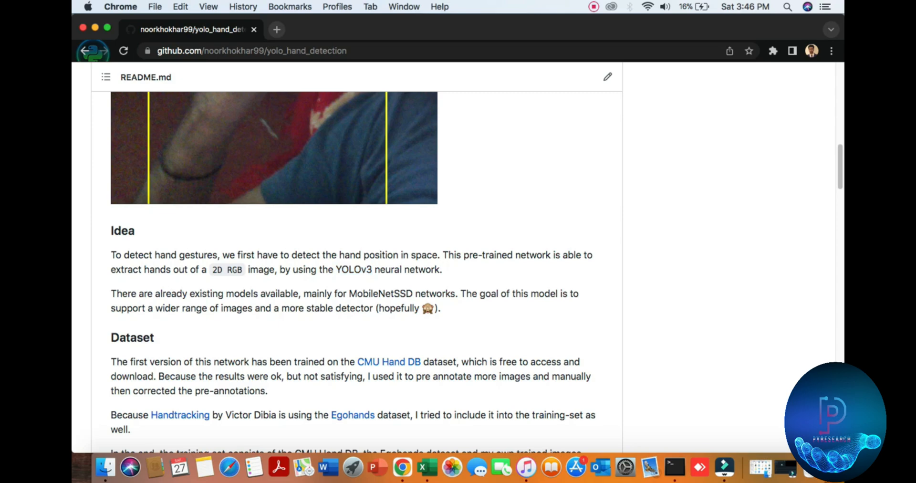
pyautogui.scroll(-3)
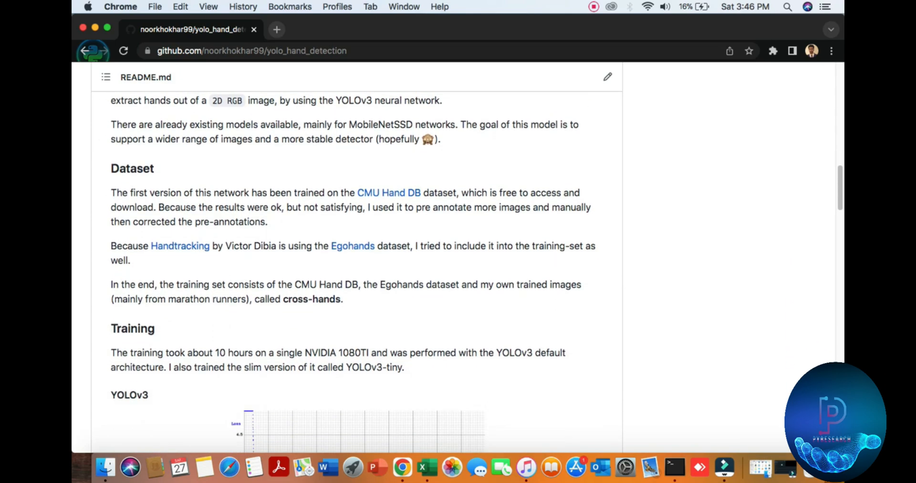
pyautogui.scroll(-3)
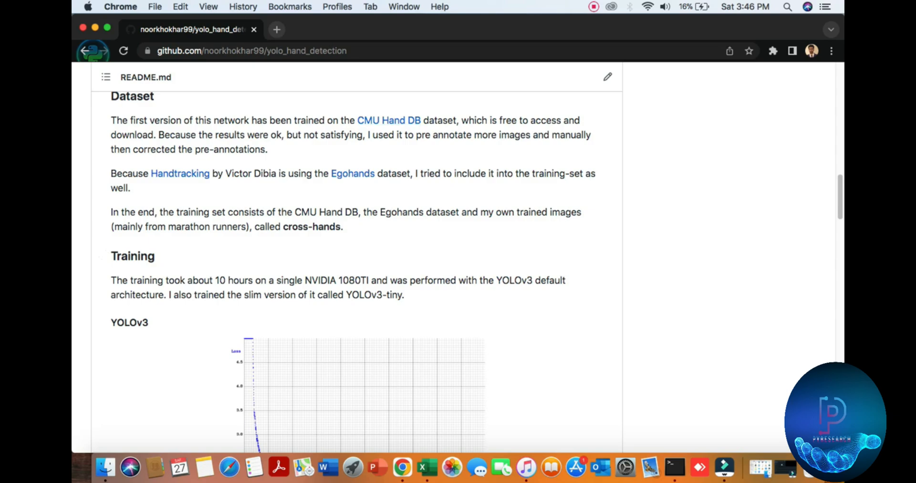
pyautogui.scroll(-3)
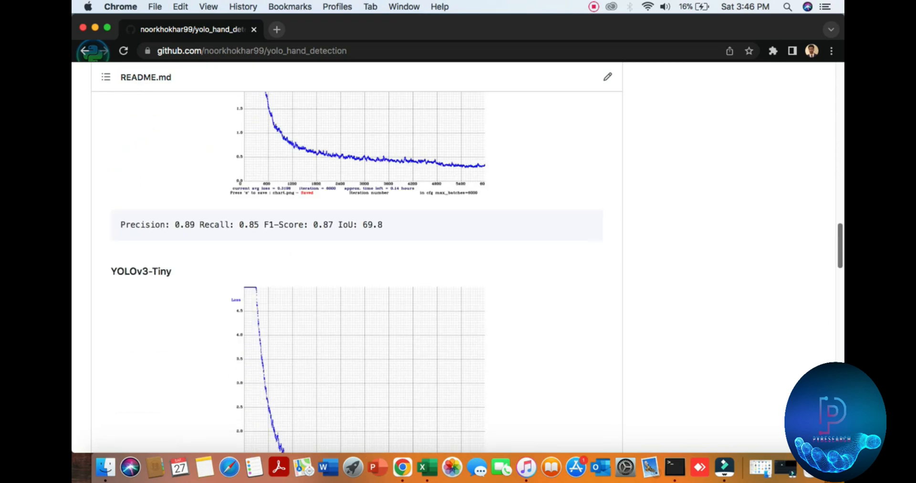
pyautogui.scroll(-3)
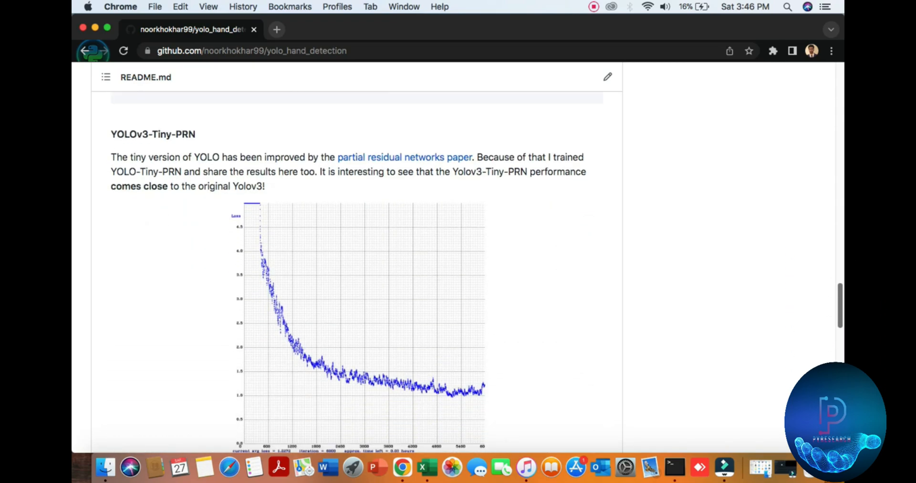
pyautogui.scroll(-3)
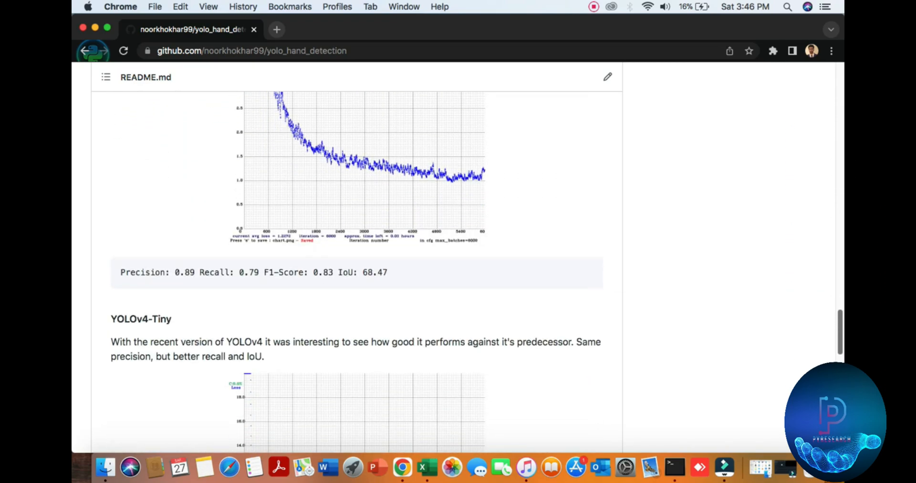
pyautogui.scroll(-3)
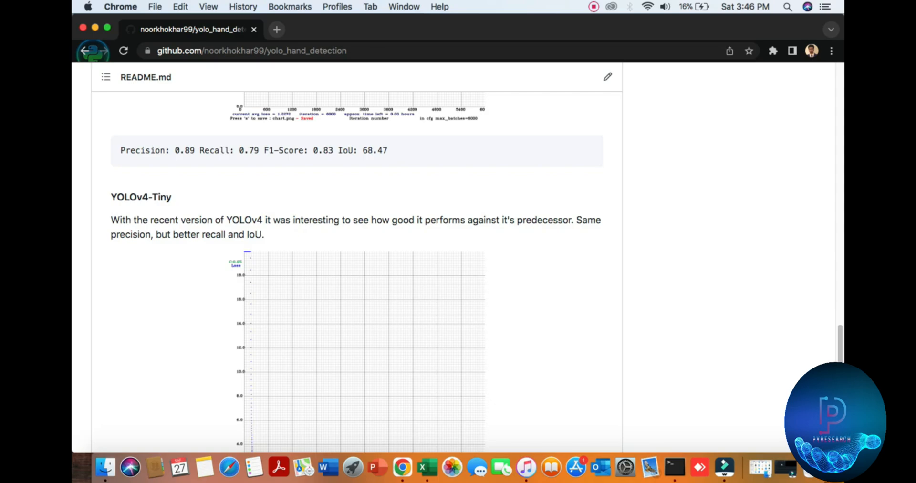
pyautogui.scroll(-3)
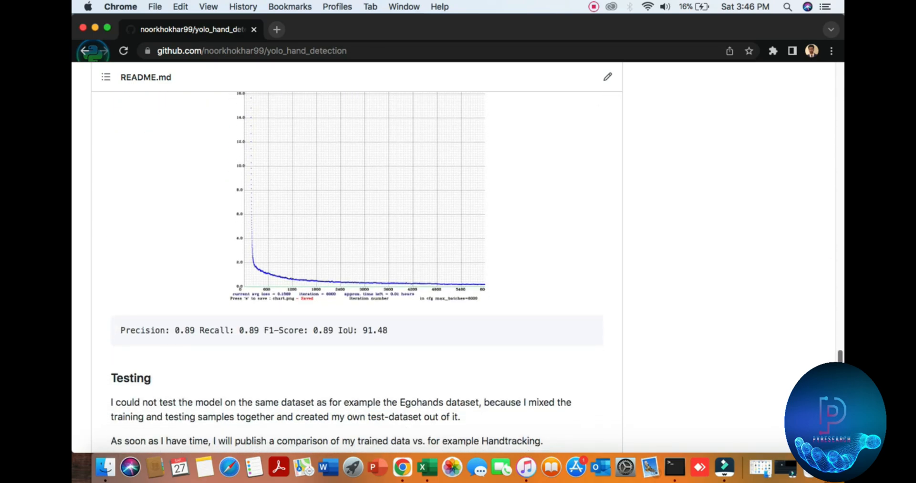
pyautogui.scroll(-3)
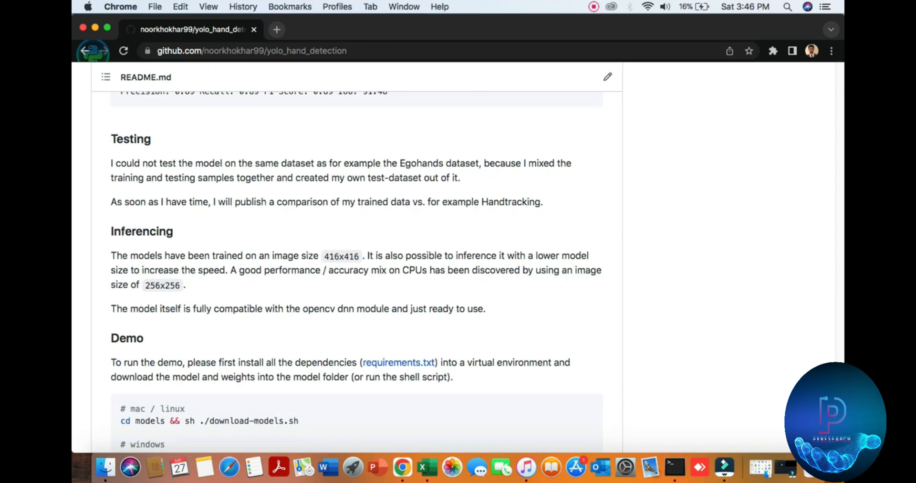
pyautogui.scroll(-3)
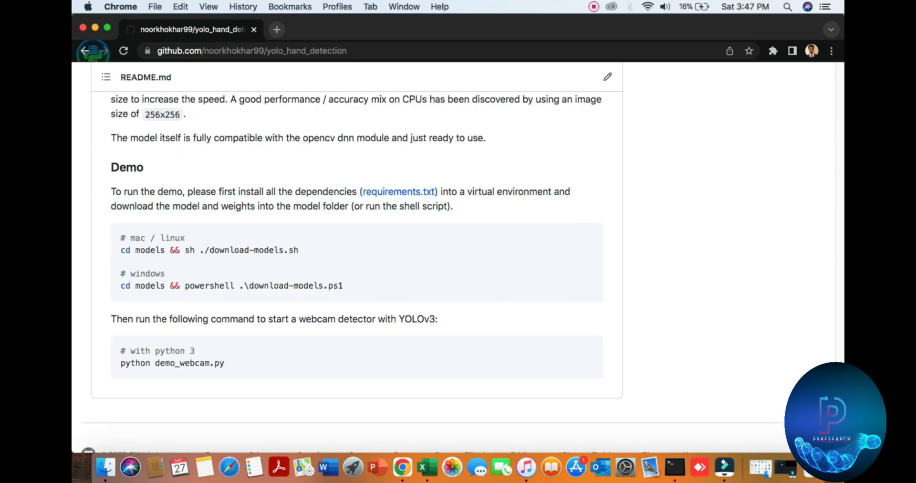
pyautogui.moveTo(398, 191)
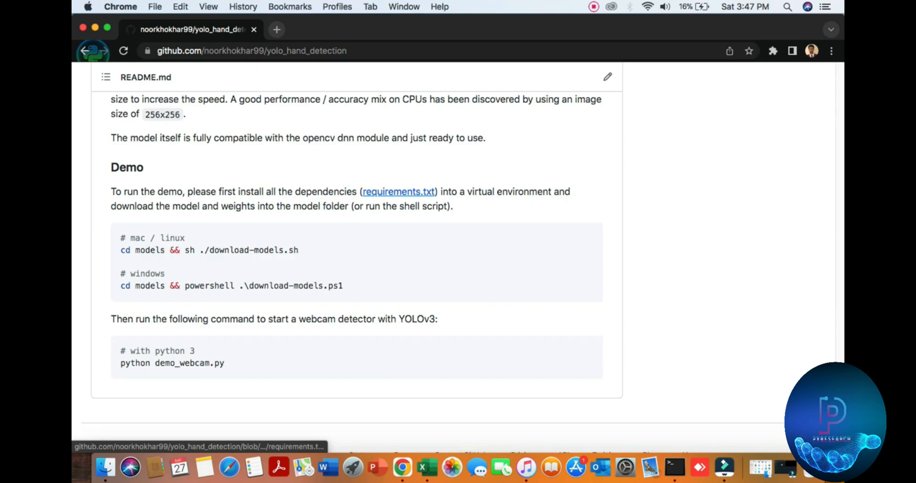
pyautogui.moveTo(398, 191)
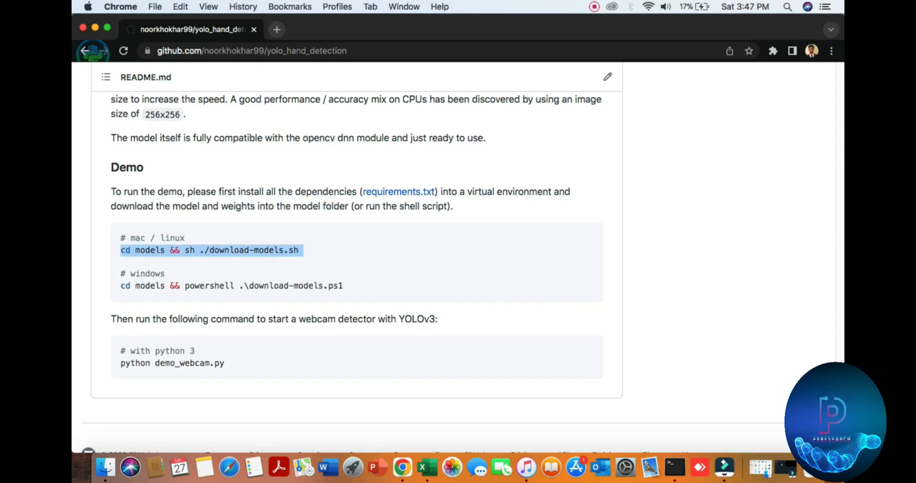
# Select the 'python demo_webcam.py' command in the README's Demo code block
pyautogui.doubleClick(148, 273)
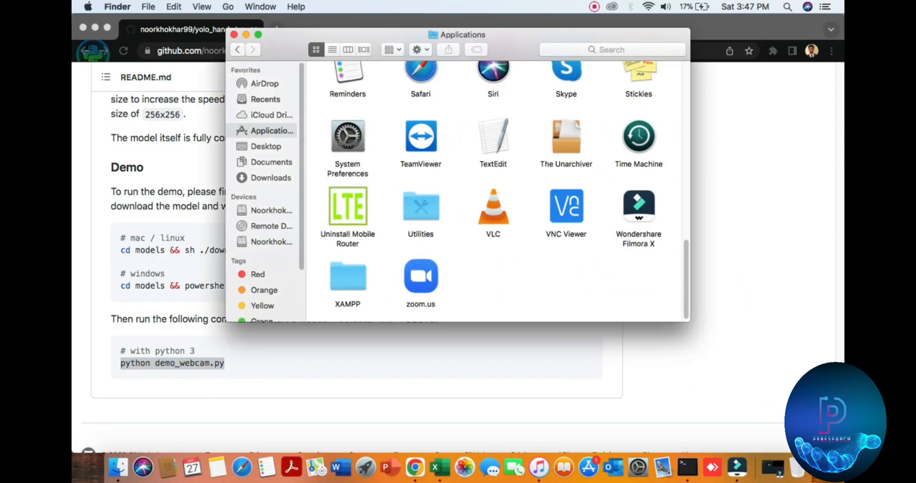
# Open demo_webcam.py from the yolo-hand-detection folder with Sublime Text
pyautogui.click(271, 161)
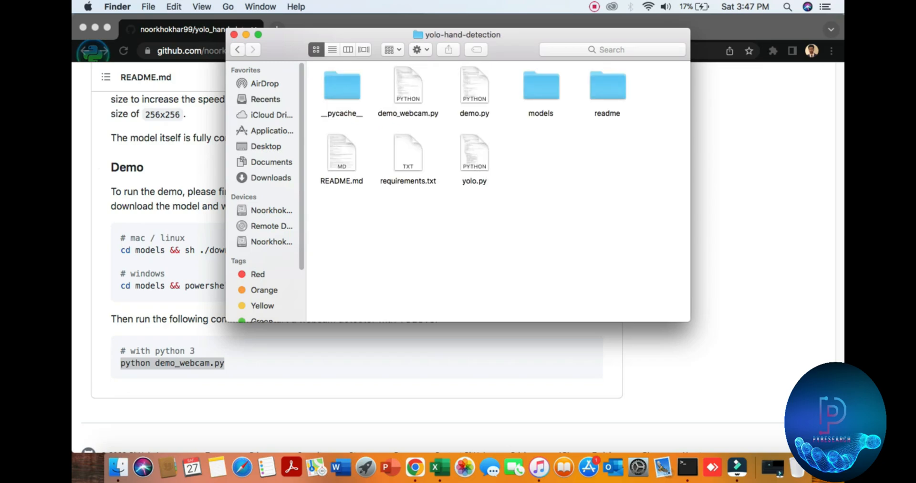
pyautogui.rightClick(407, 85)
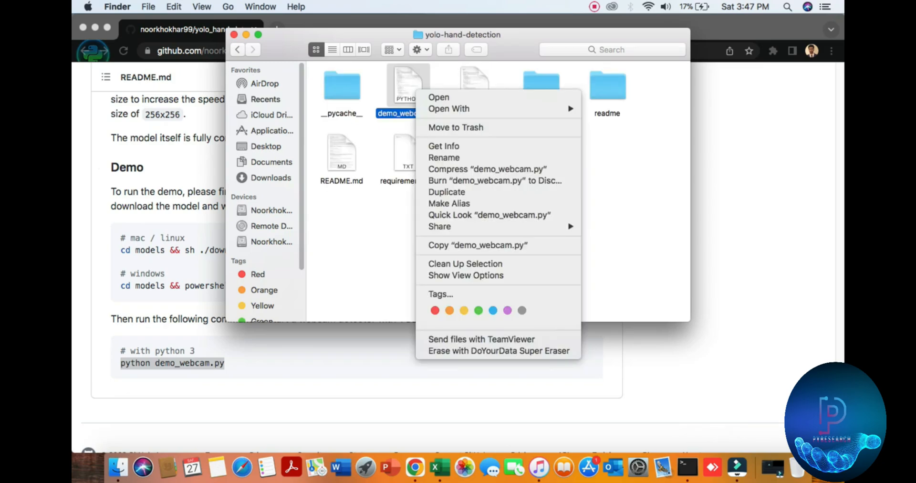
pyautogui.click(449, 108)
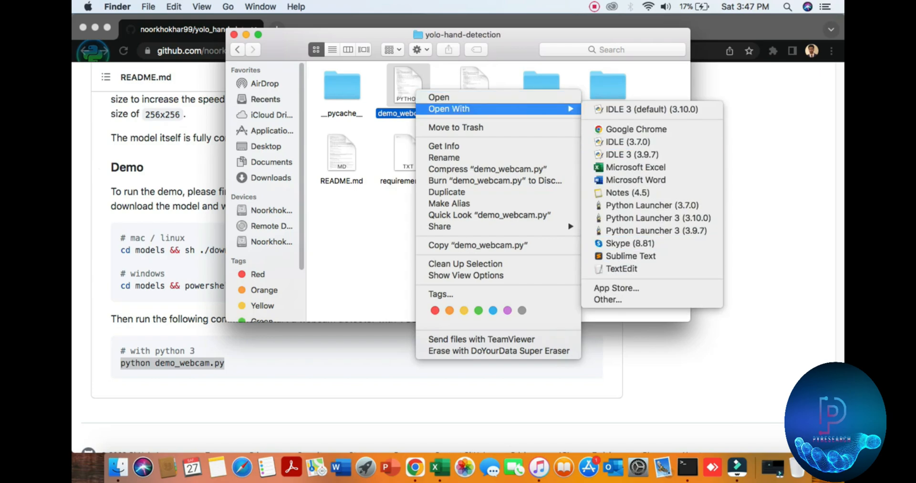
pyautogui.click(630, 255)
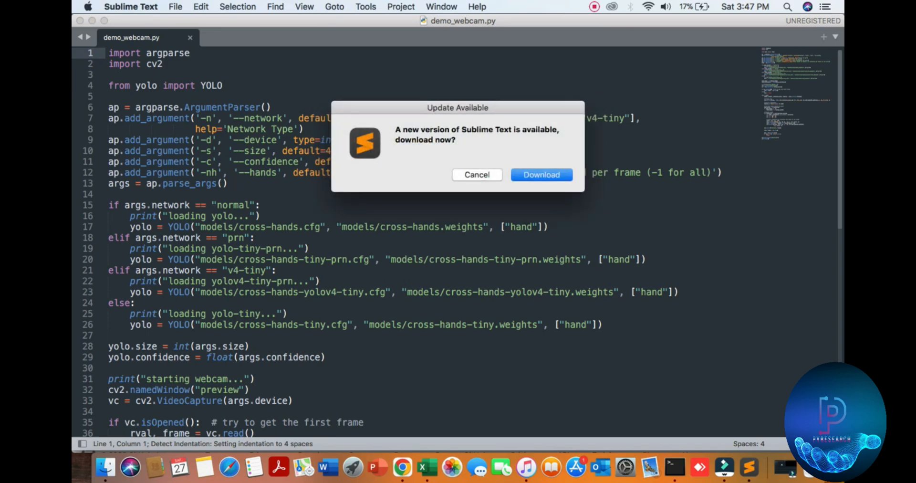
# Decline the update, open and skim the imported yolo.py, then return to demo_webcam.py
pyautogui.click(476, 174)
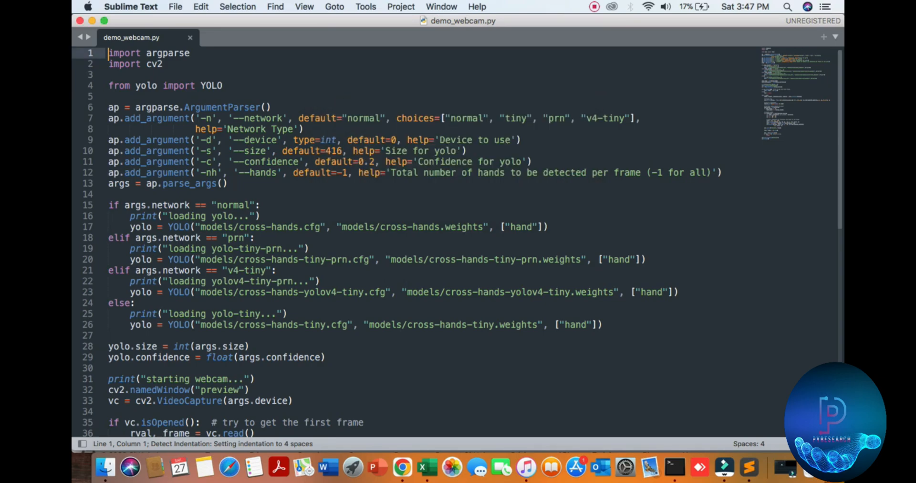
pyautogui.doubleClick(146, 85)
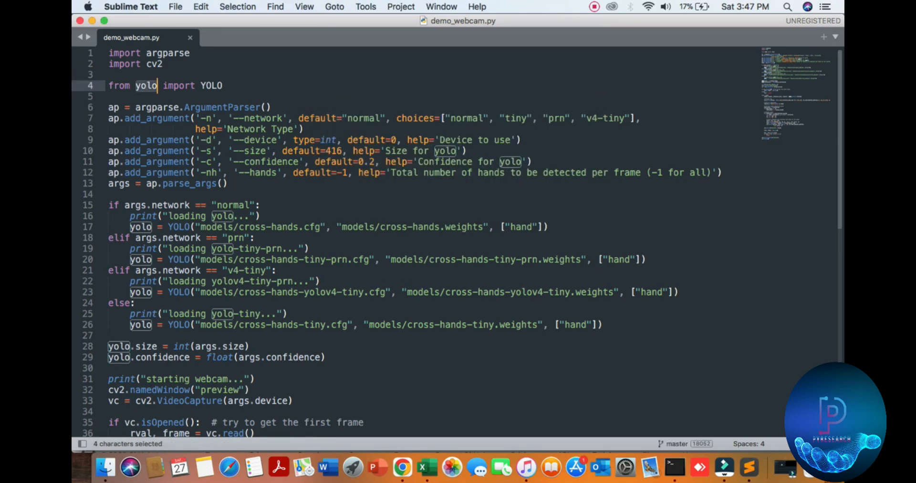
pyautogui.click(175, 7)
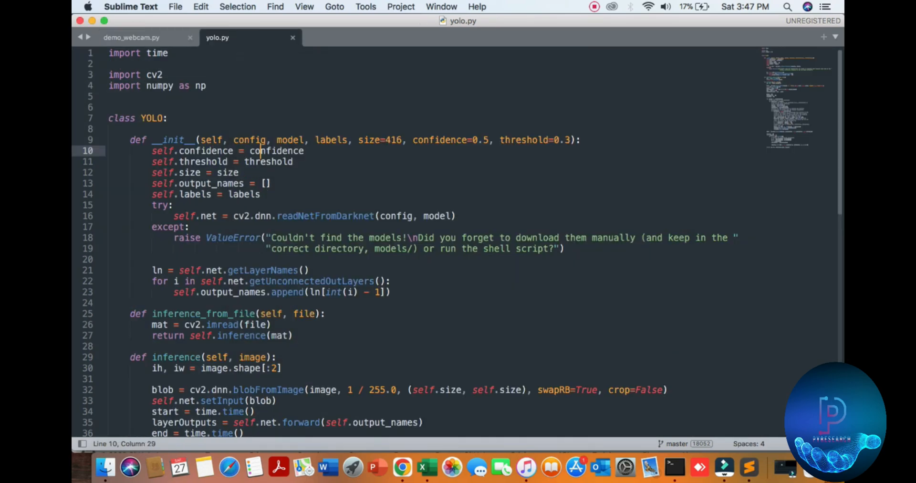
pyautogui.scroll(-3)
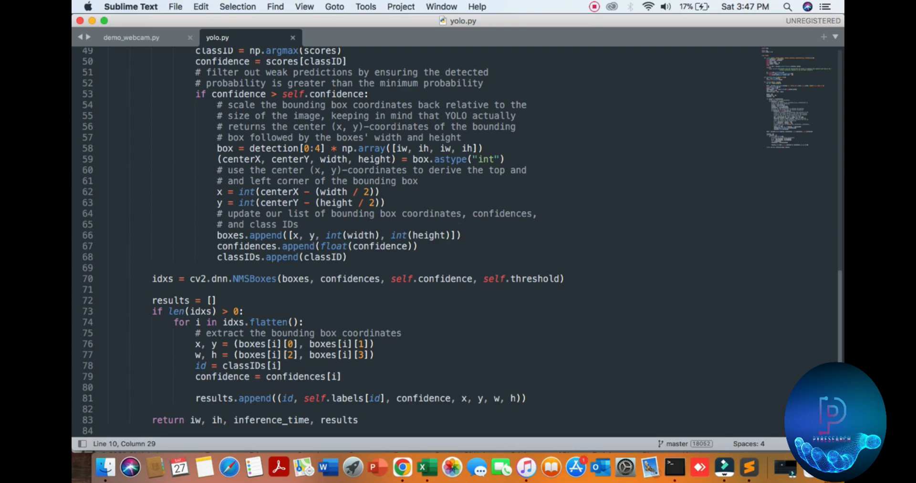
pyautogui.click(131, 37)
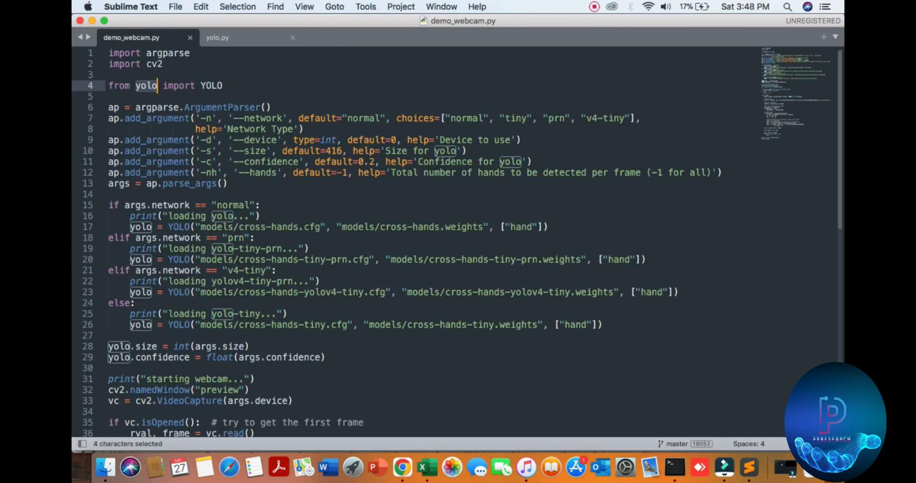
pyautogui.doubleClick(216, 226)
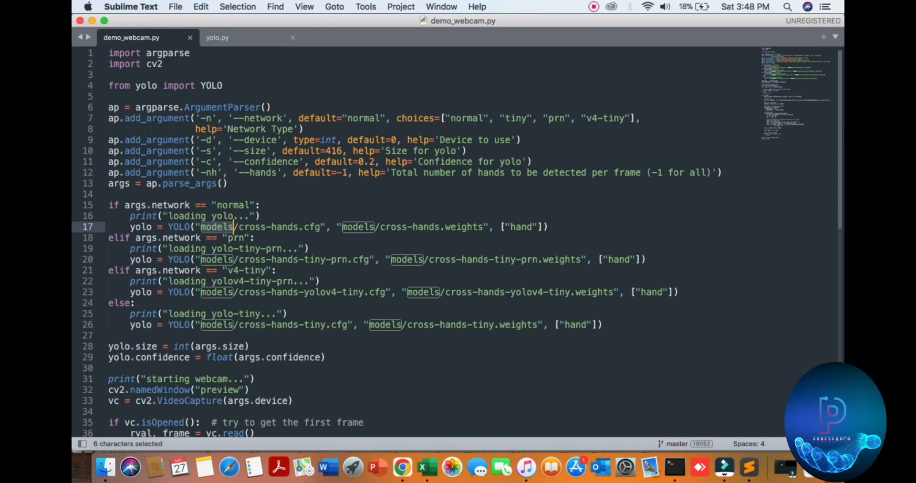
pyautogui.scroll(-3)
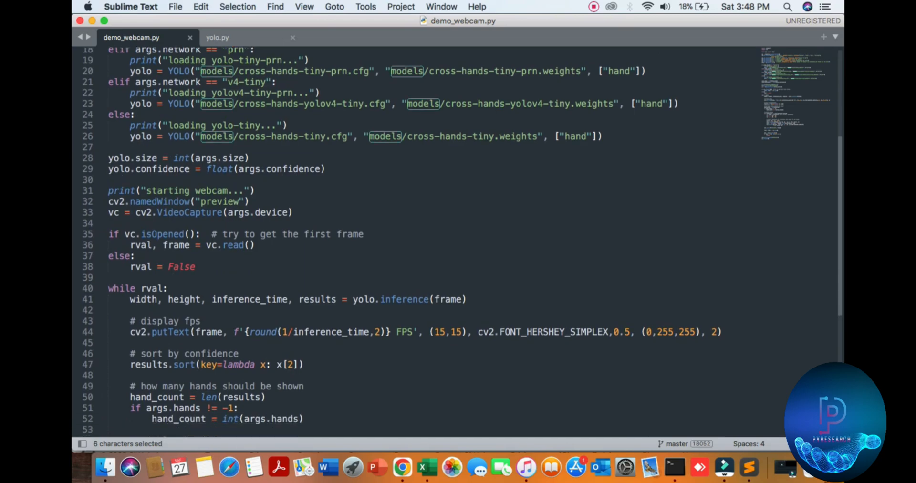
pyautogui.scroll(-3)
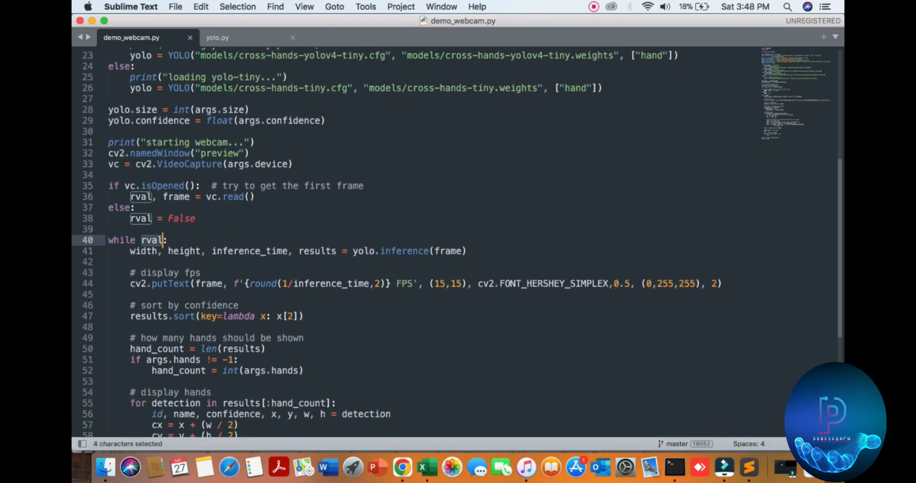
pyautogui.scroll(-3)
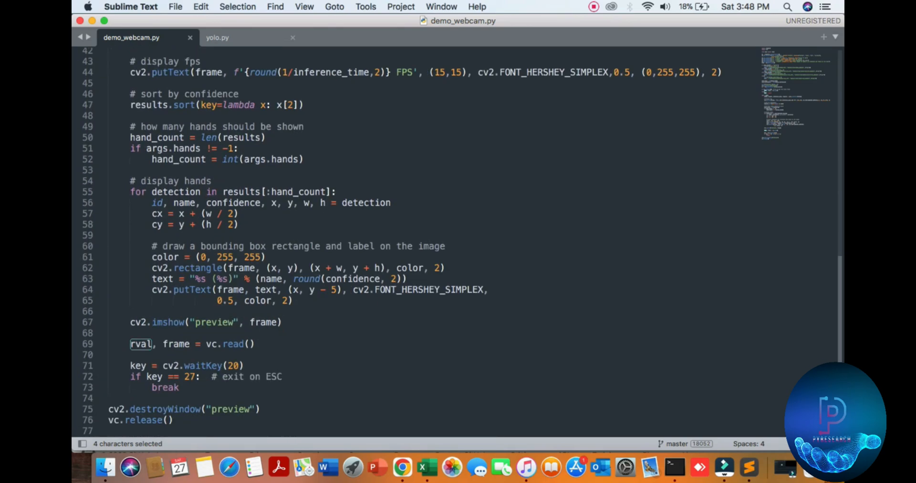
pyautogui.click(238, 202)
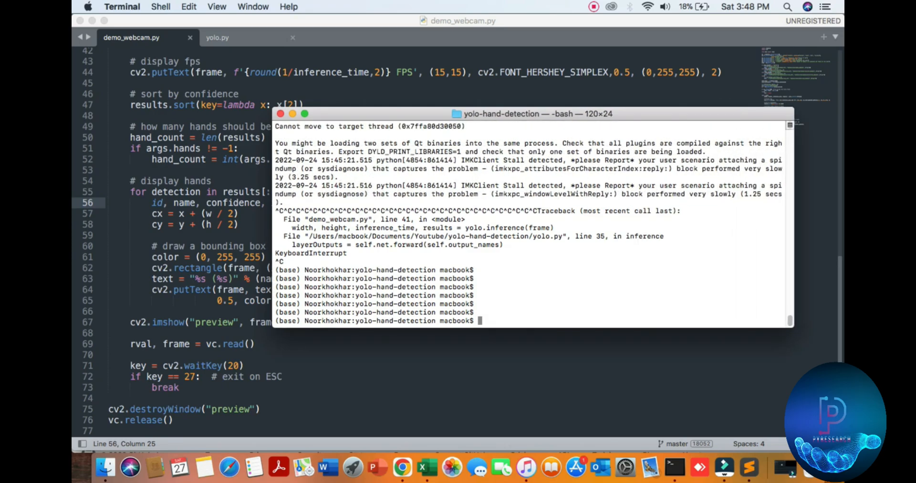
# Clear the Terminal and enter 'python demo_webcam.py' at the prompt without running it
pyautogui.write('clear')
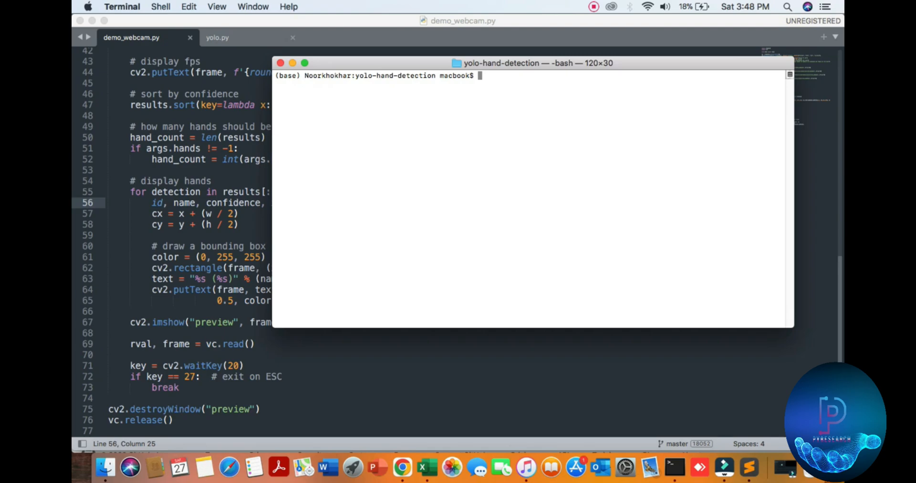
pyautogui.write('p')
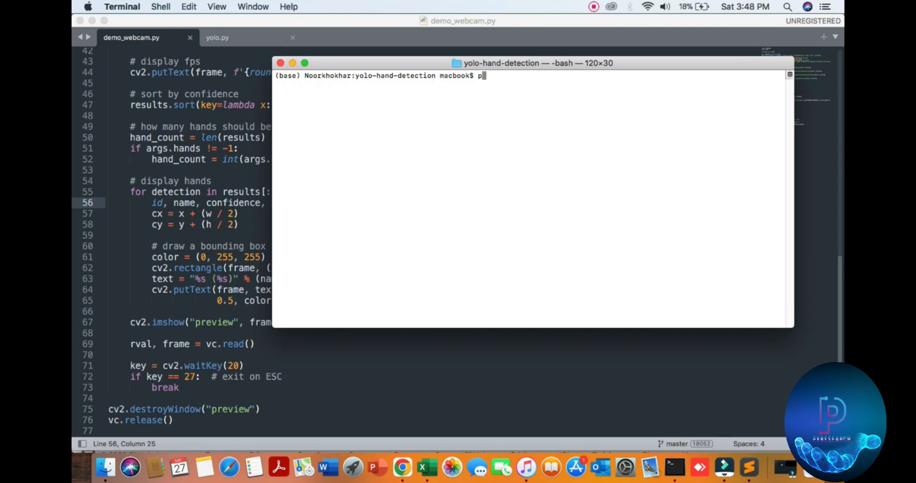
pyautogui.press('Backspace')
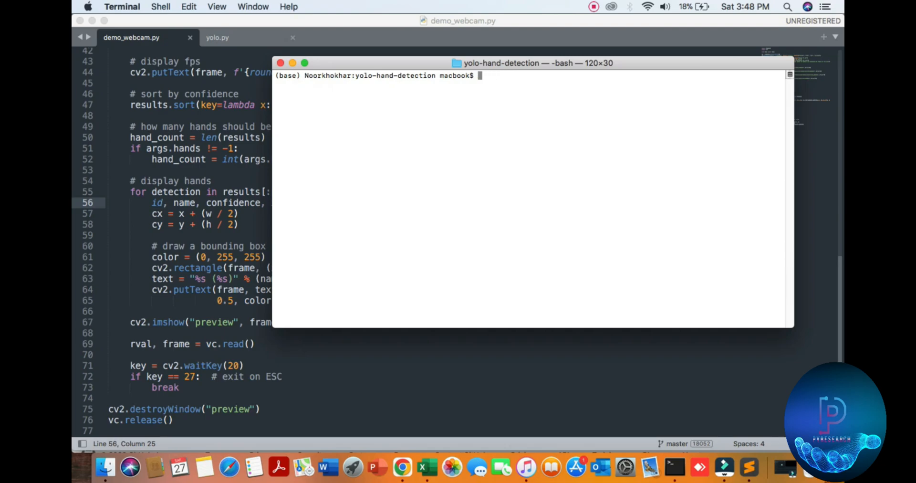
pyautogui.write('python')
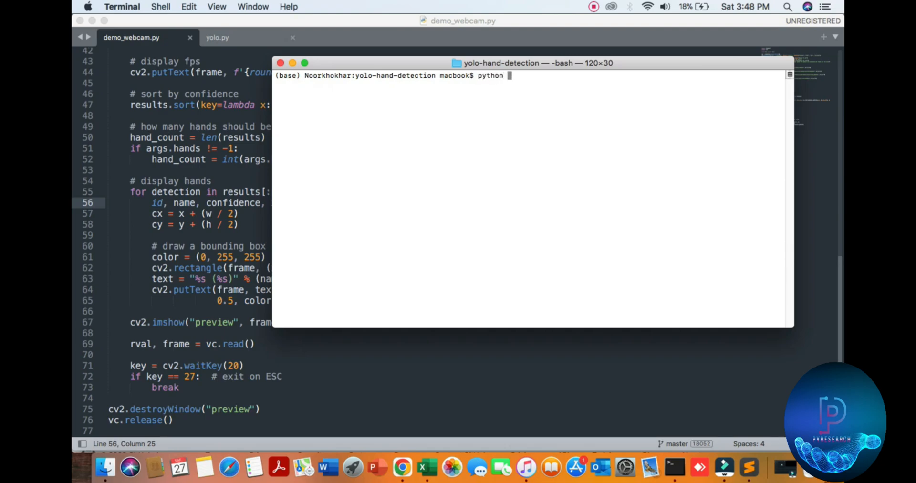
pyautogui.write('demo')
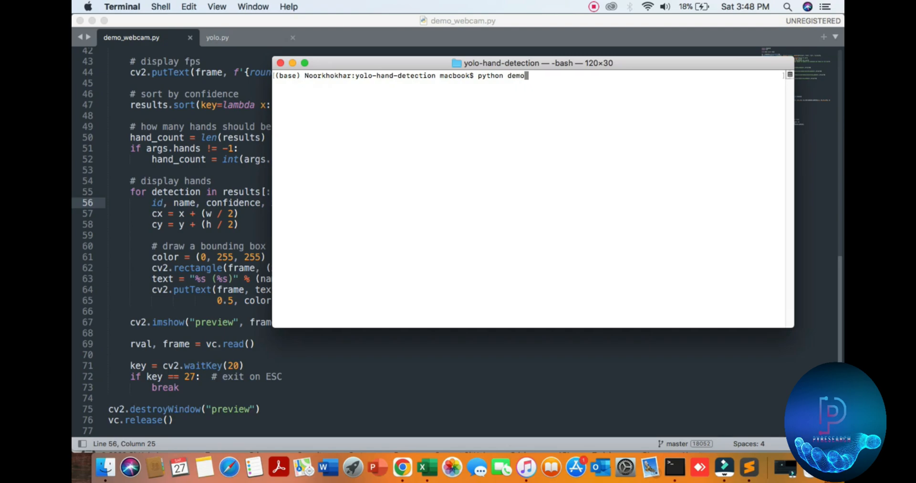
pyautogui.write('_')
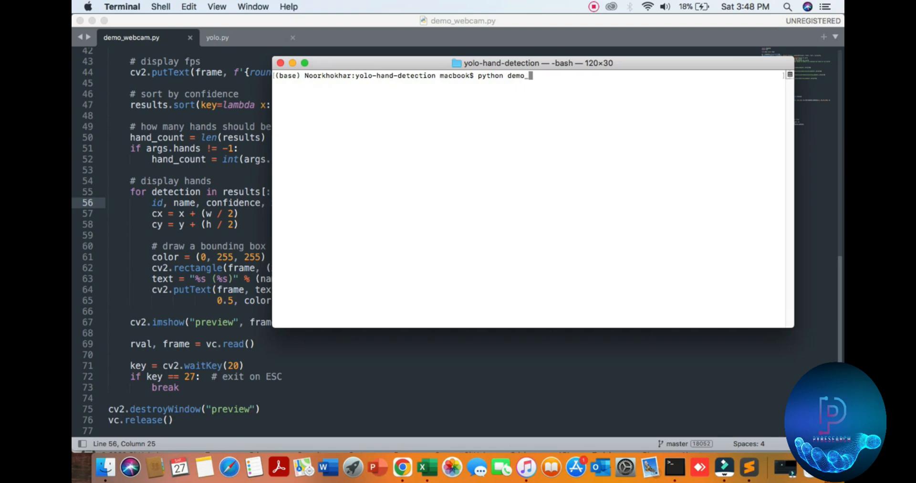
pyautogui.write('webcam.py')
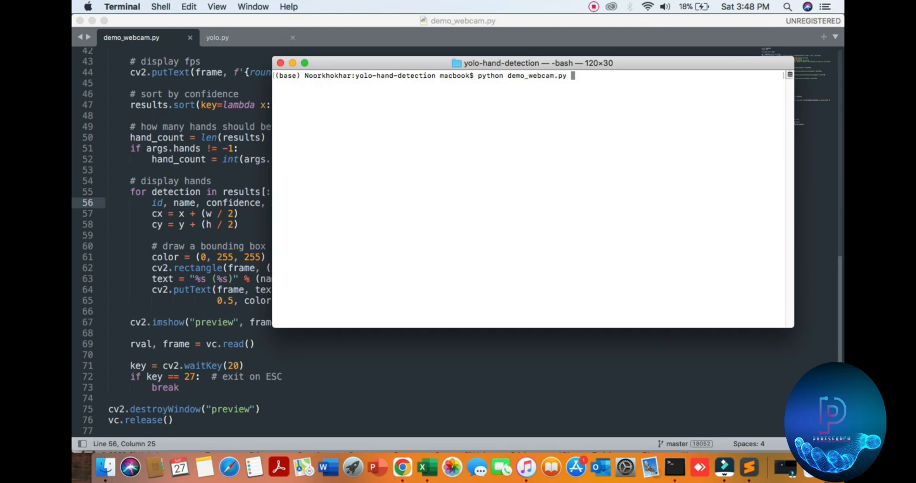